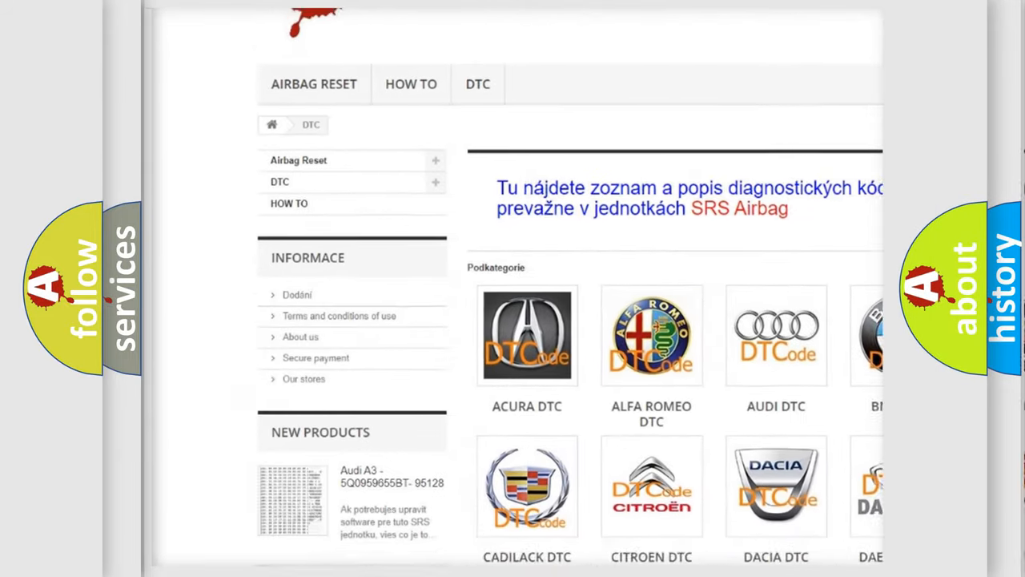
pyautogui.scroll(-3)
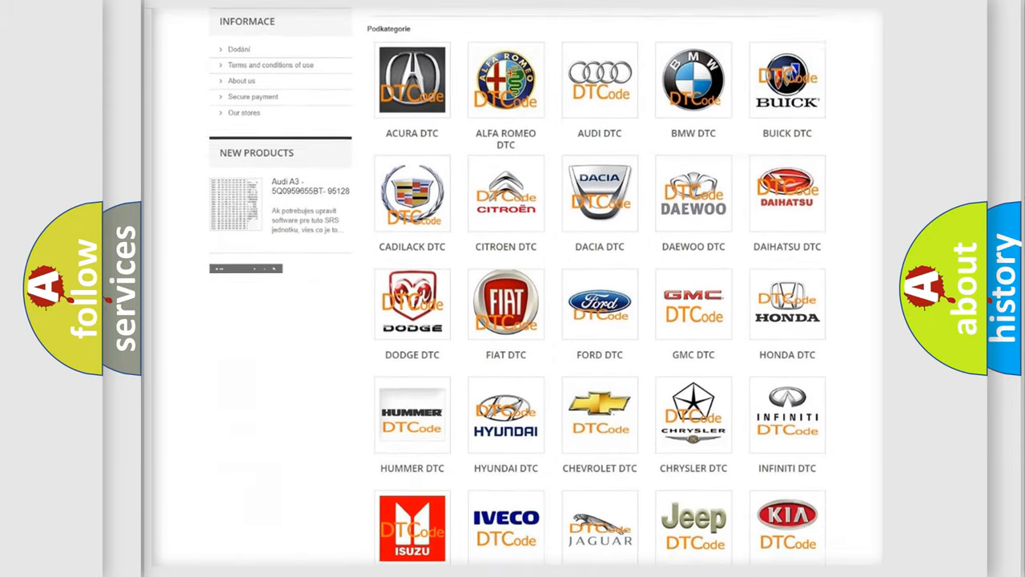
pyautogui.scroll(-3)
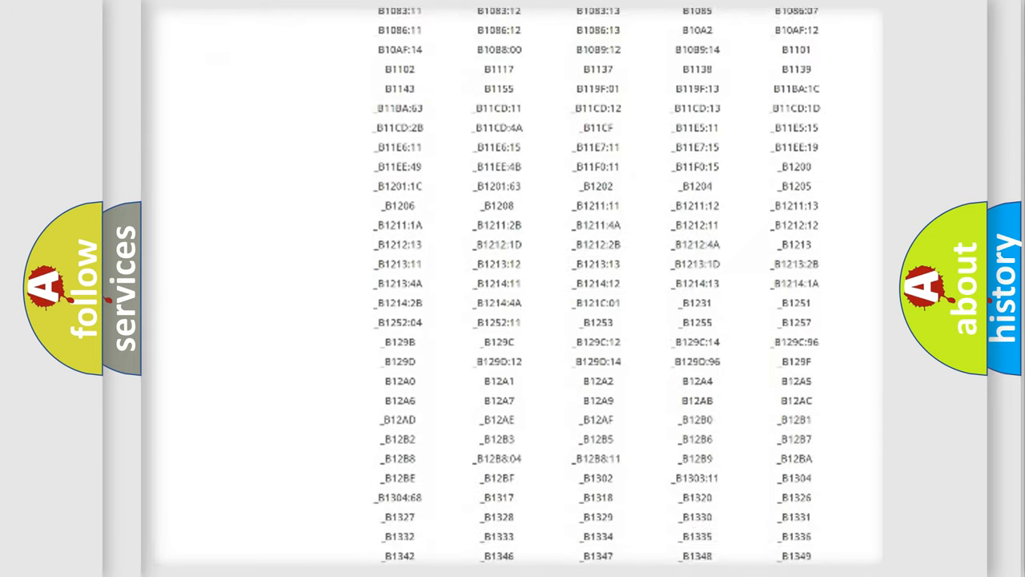
pyautogui.scroll(-3)
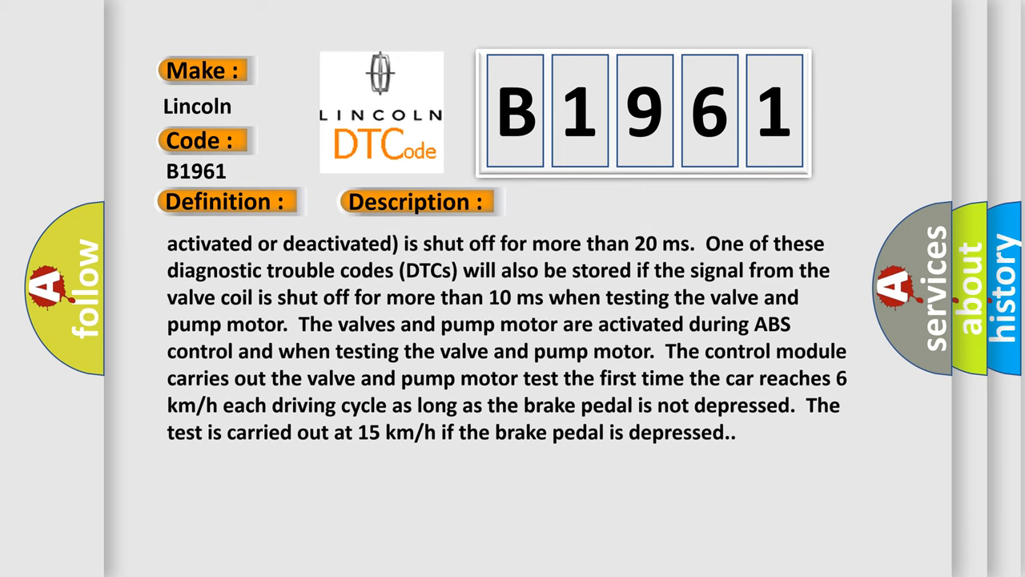
pyautogui.scroll(3)
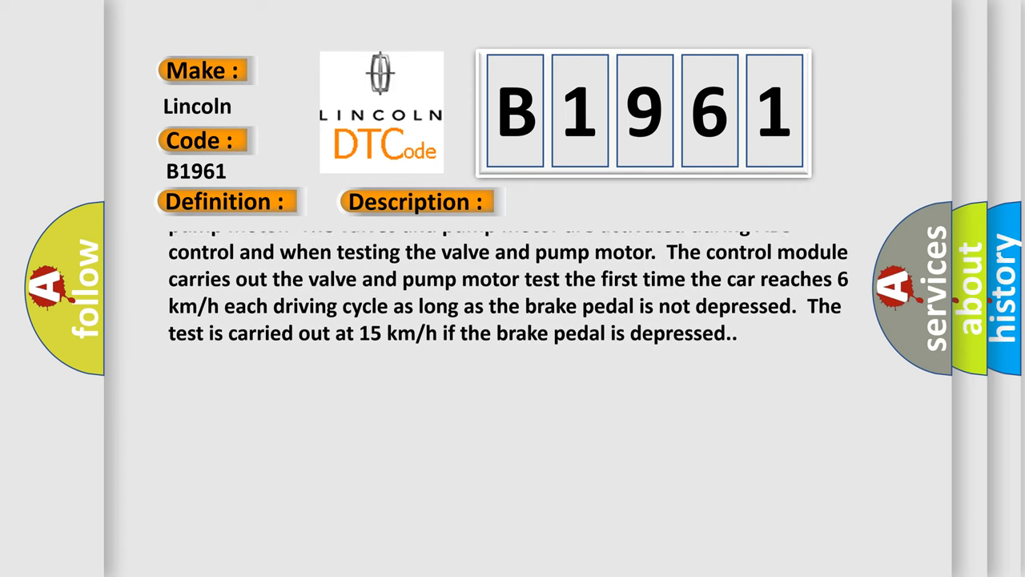
pyautogui.scroll(3)
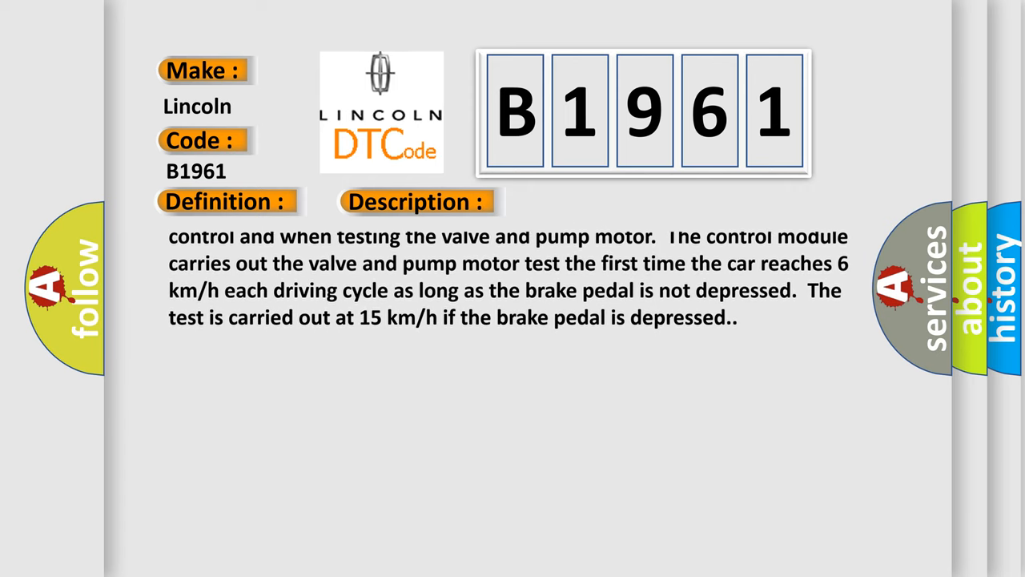